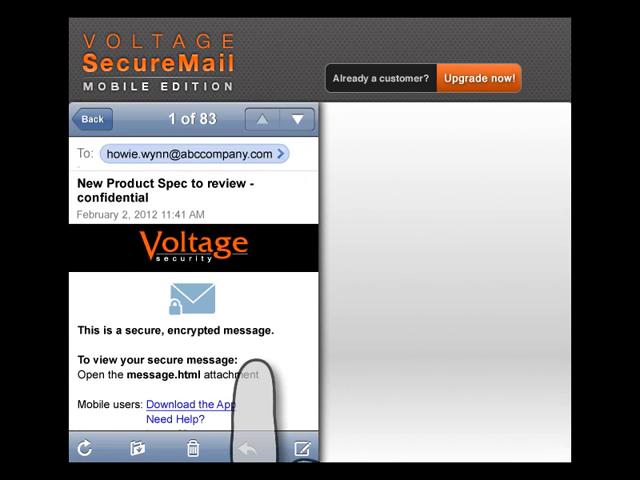
Step: Scroll to the message.html attachment and open it in SecureMail
scroll("up", 3)
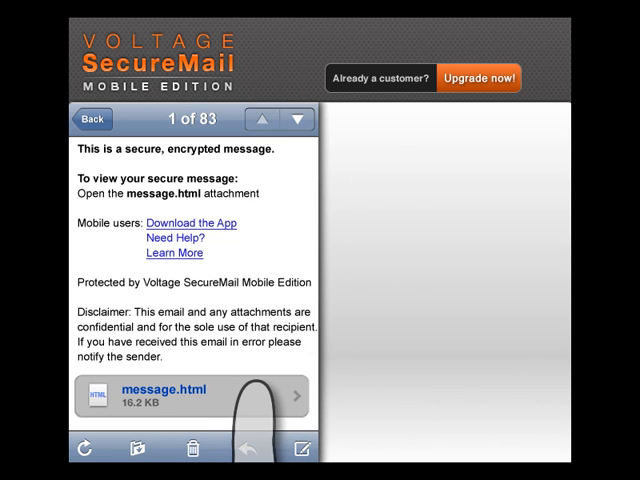
left_click(190, 392)
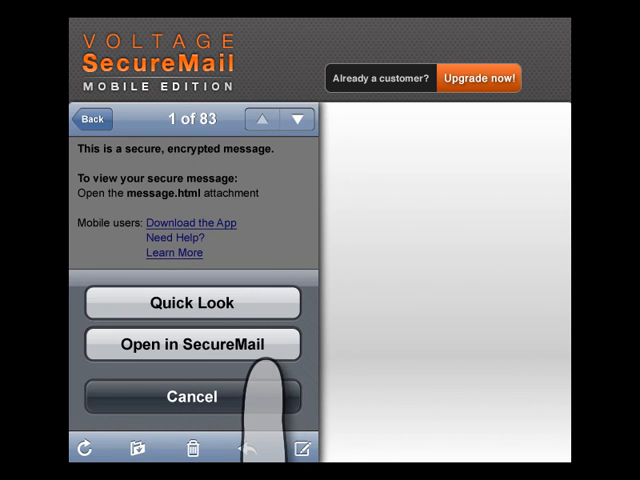
left_click(193, 344)
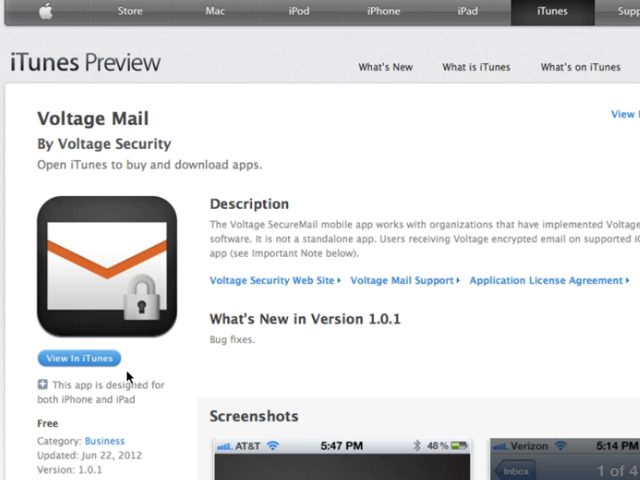
mouse_move(54, 372)
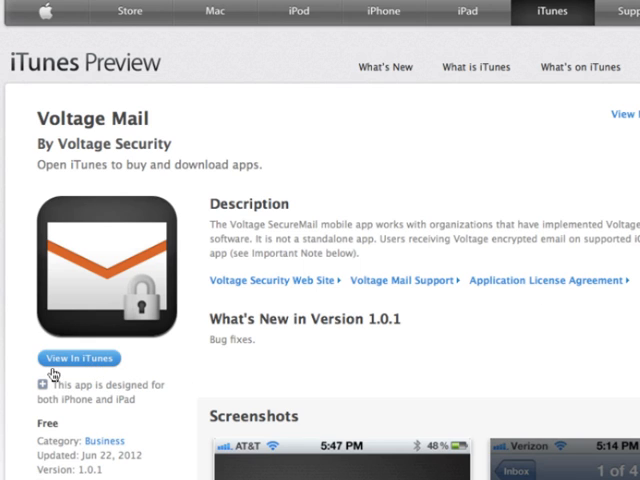
Step: Download the Voltage Mail app from its page in iTunes
left_click(78, 358)
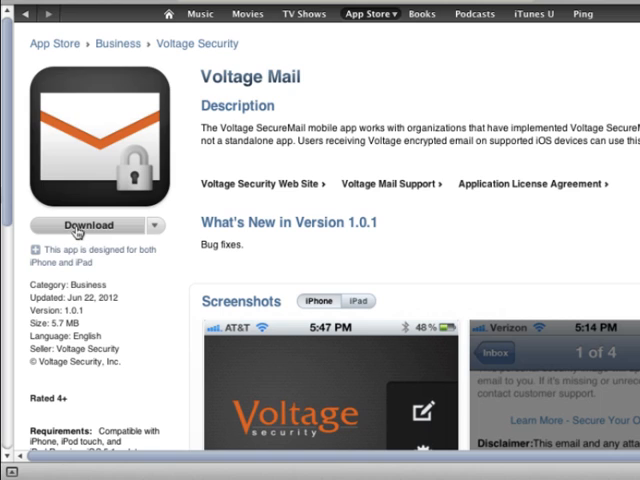
left_click(89, 224)
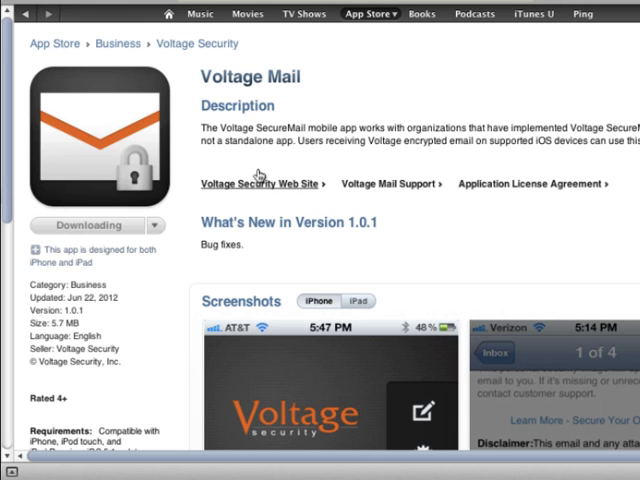
scroll("down", 3)
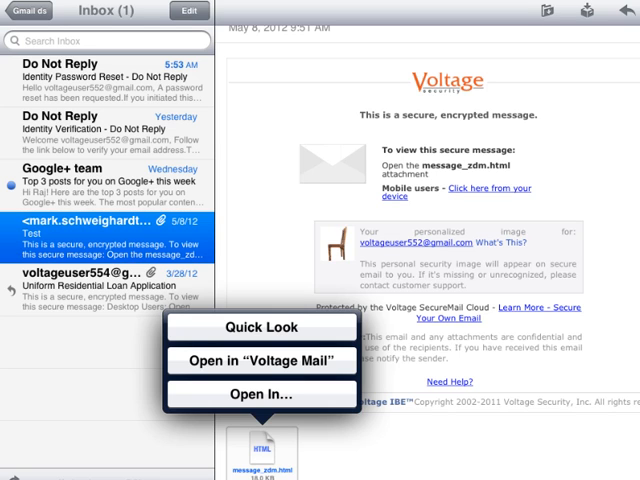
Step: Open the attachment in Voltage Mail, decrypt with the first account, and dismiss the Valid Signature notice
left_click(262, 361)
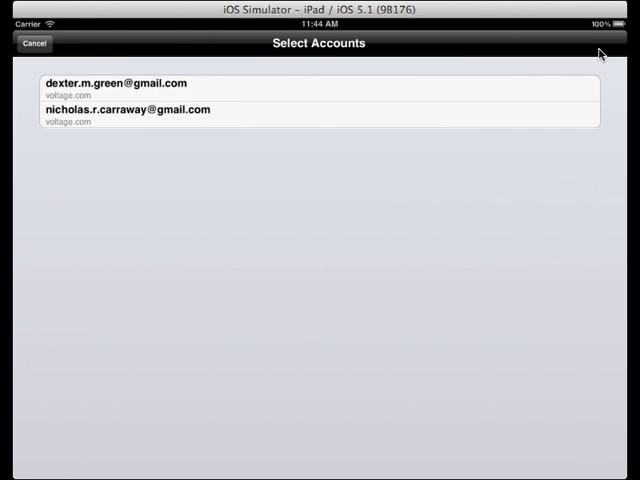
left_click(320, 88)
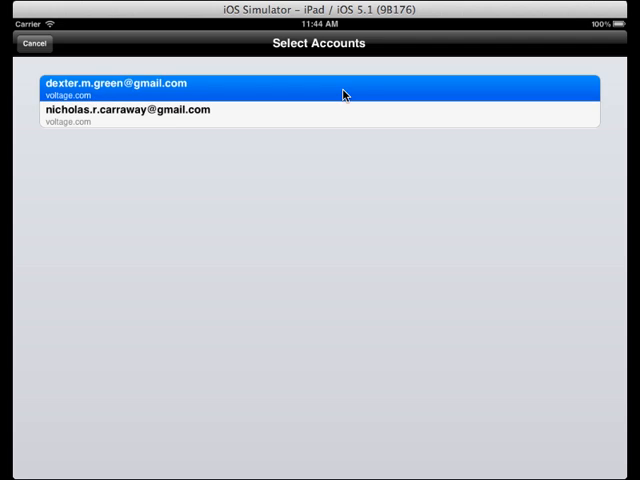
left_click(319, 89)
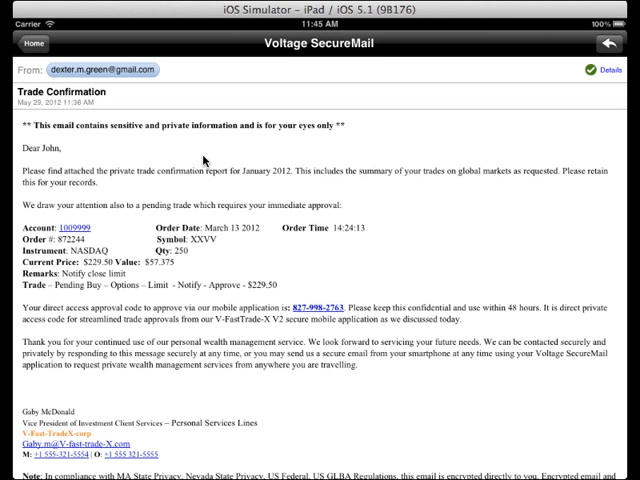
mouse_move(599, 58)
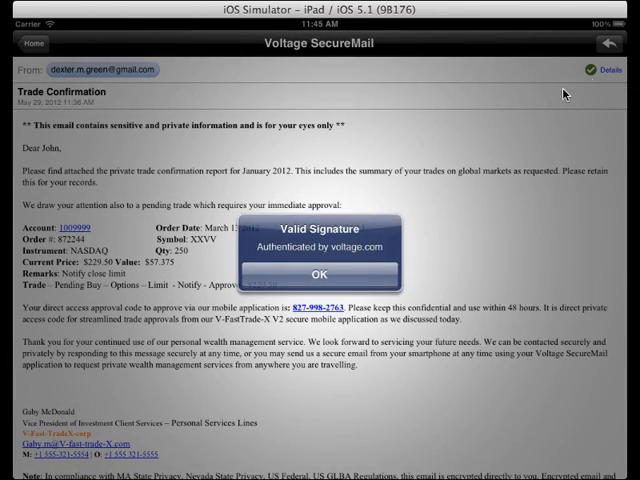
left_click(319, 275)
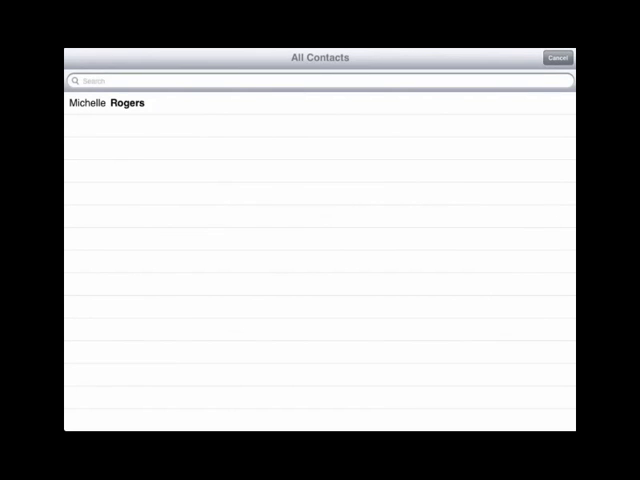
Step: Open the All Contacts list from the message screen
left_click(107, 102)
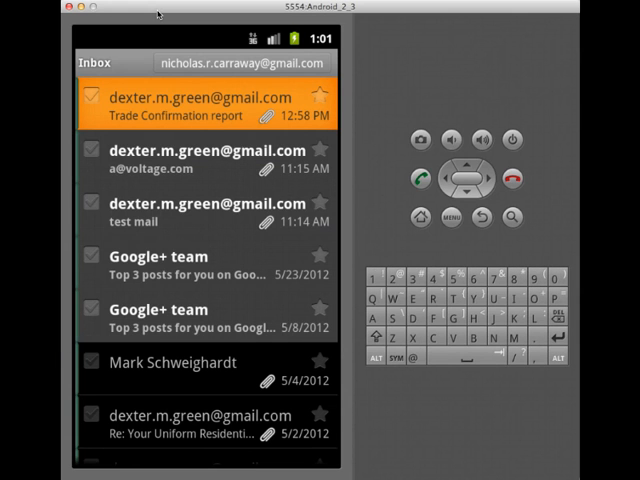
Step: Open the Trade Confirmation email's message_zdm.html attachment with Voltage SecureMail
left_click(200, 106)
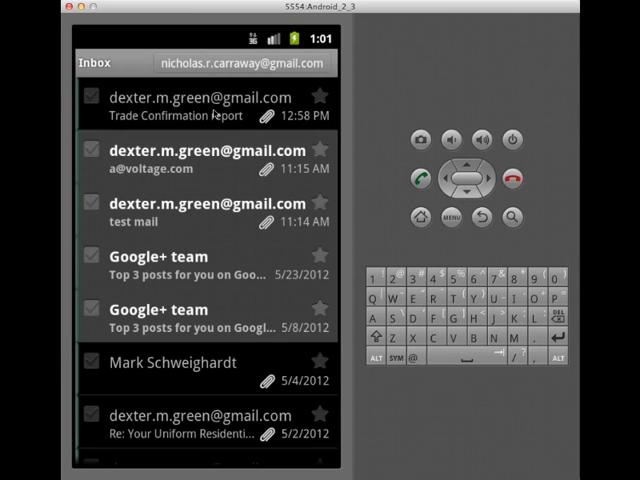
left_click(200, 105)
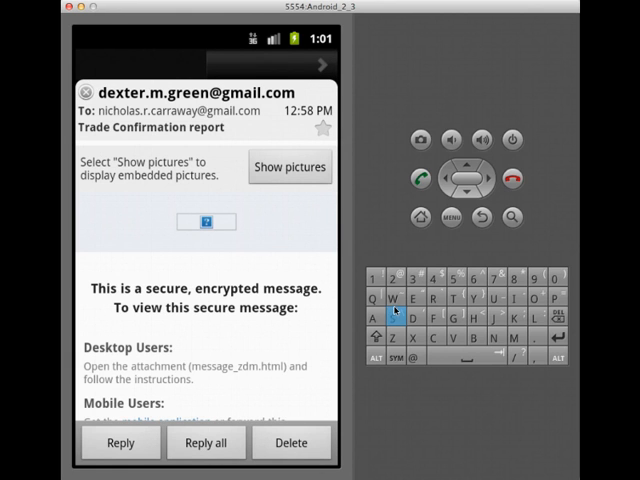
scroll("down", 3)
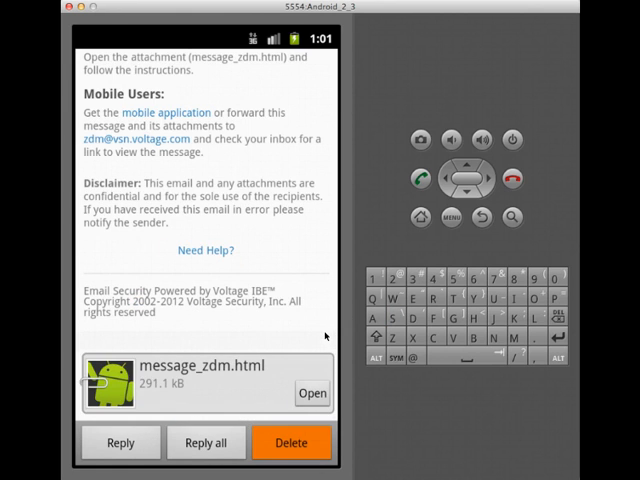
left_click(312, 392)
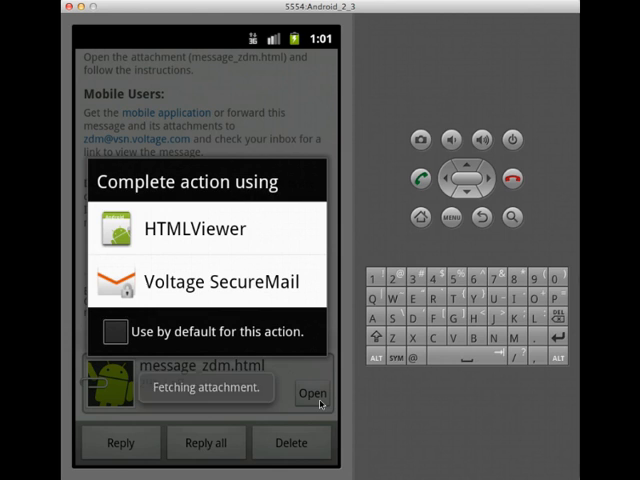
left_click(206, 281)
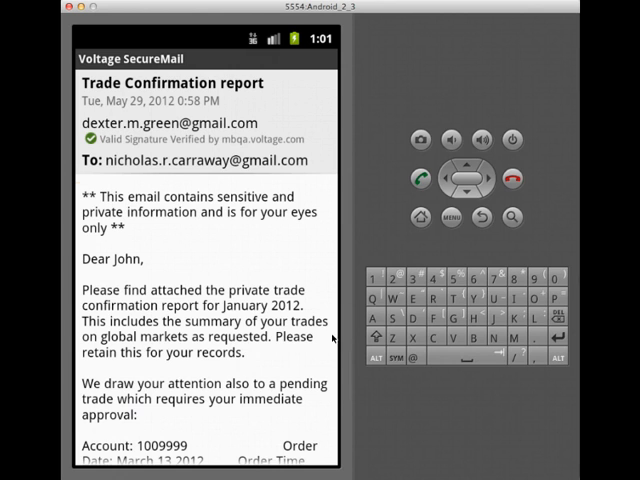
mouse_move(336, 275)
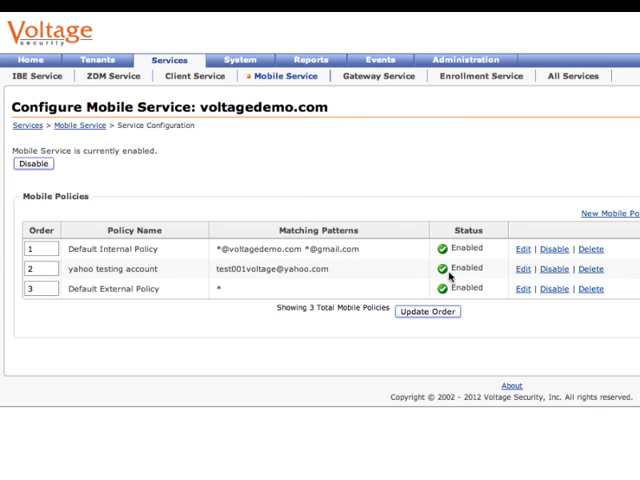
Step: In Default External Policy, pick a re-authentication interval, toggle reply-to-sender, and edit permitted domains
left_click(520, 289)
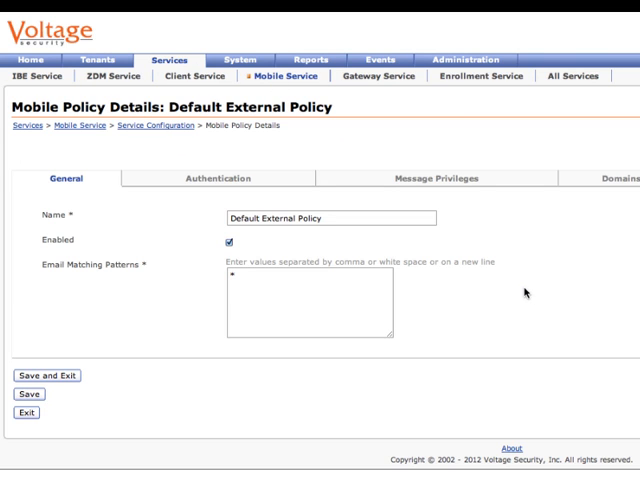
left_click(217, 178)
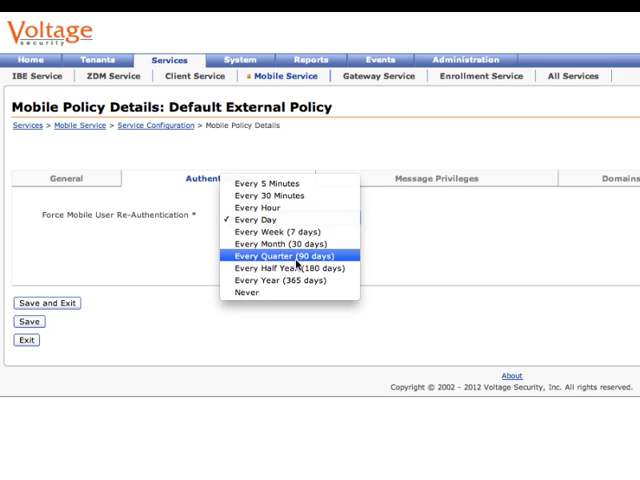
left_click(437, 178)
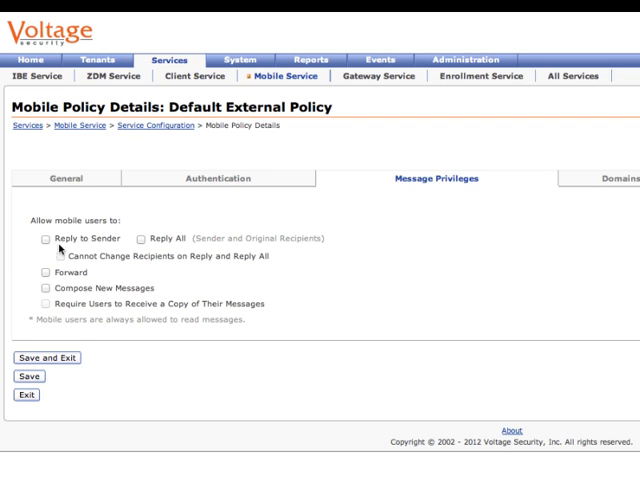
left_click(45, 238)
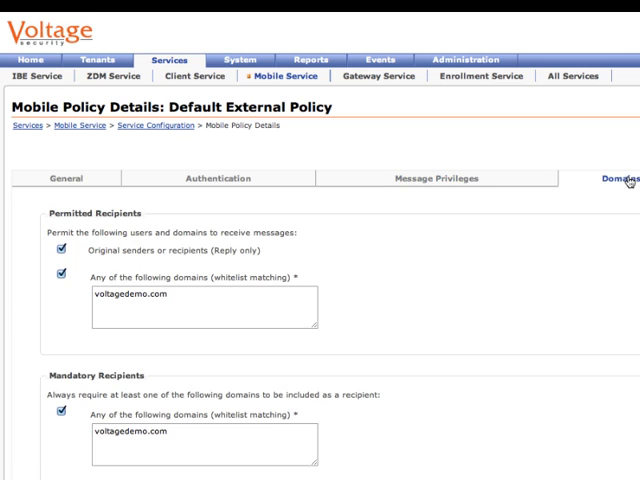
left_click(200, 308)
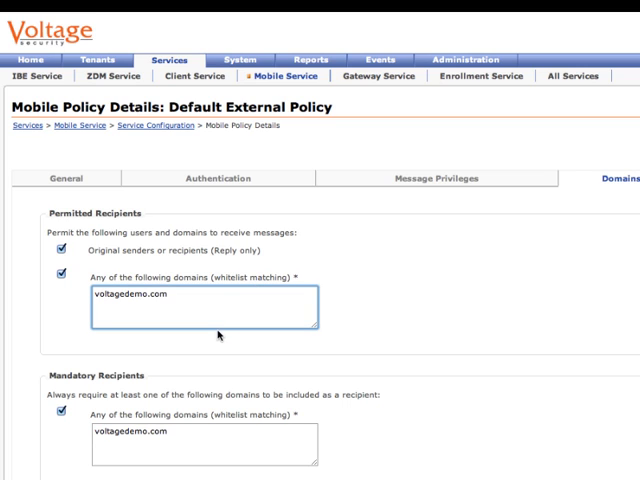
mouse_move(218, 337)
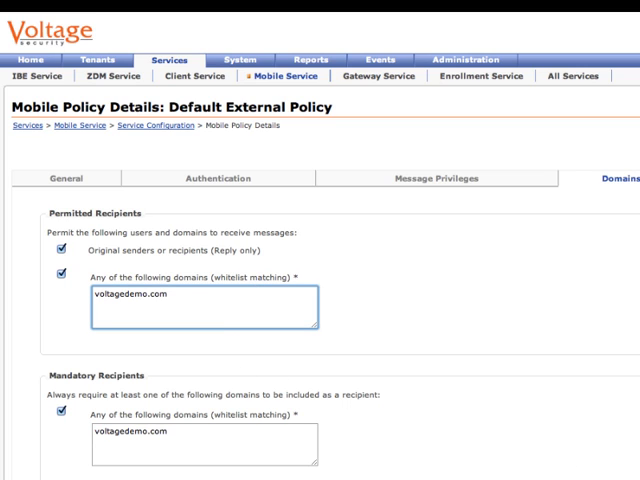